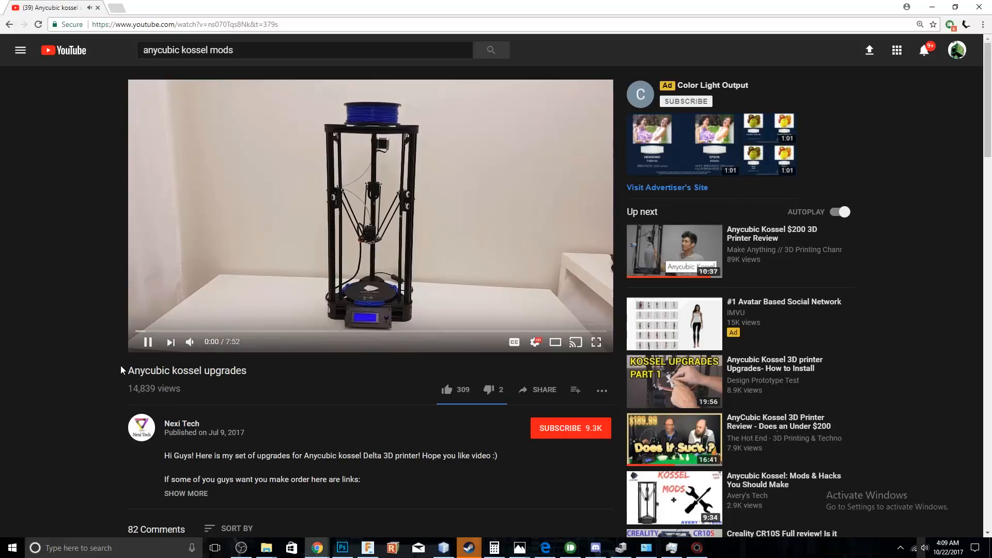
- Play the Anycubic kossel upgrades video on YouTube
click(152, 7)
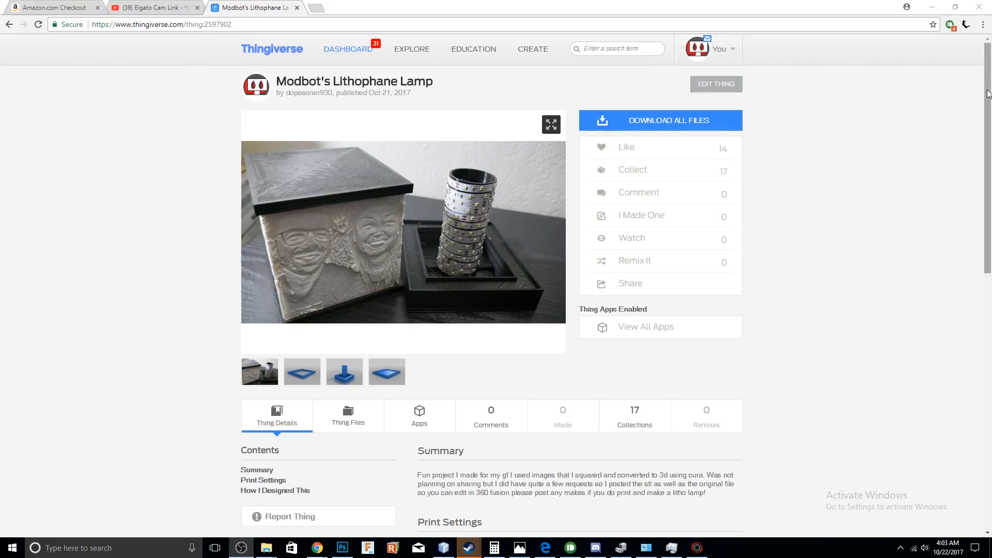
- Show the Lithophane Lamp listing's photos, download option and Summary section
click(344, 371)
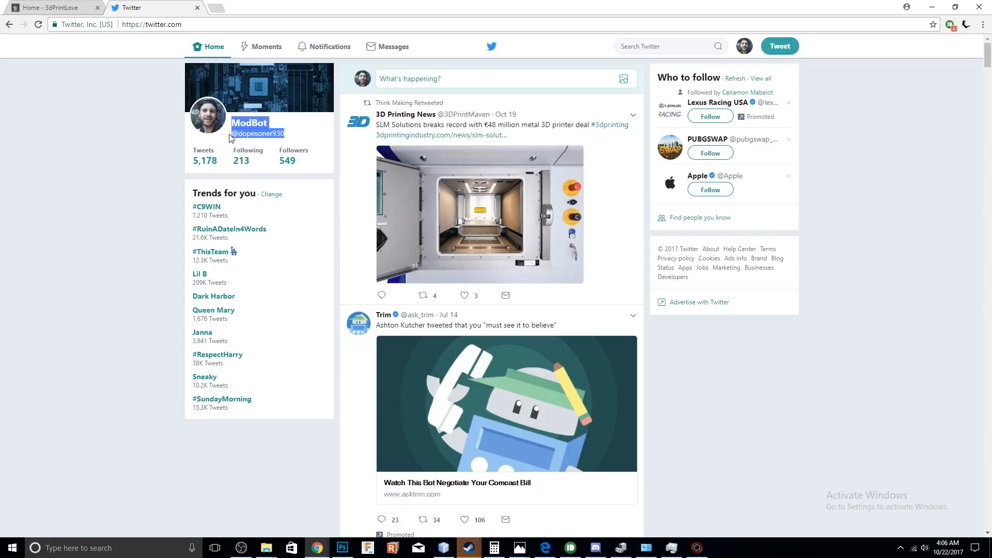
- Highlight the ModBot profile name and handle in the Twitter profile card
click(468, 548)
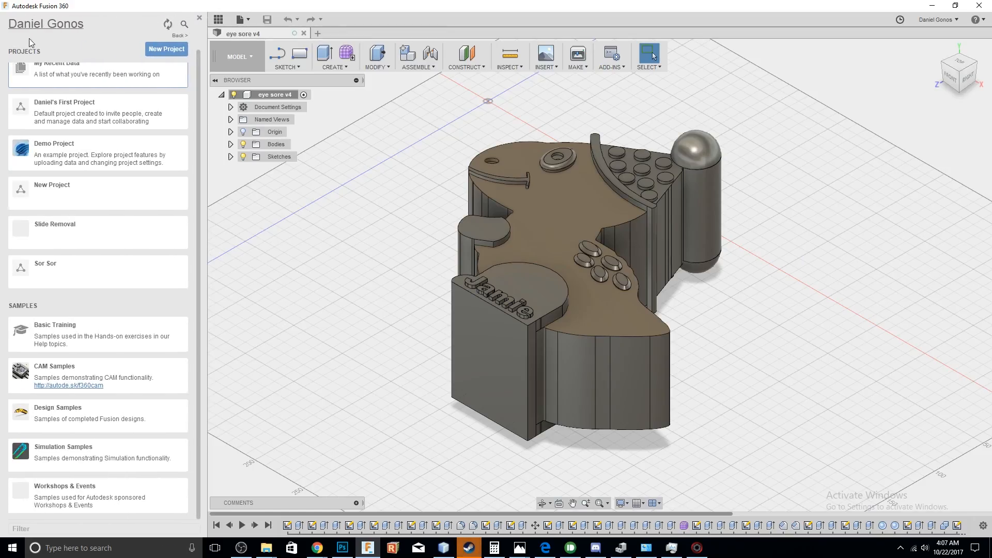